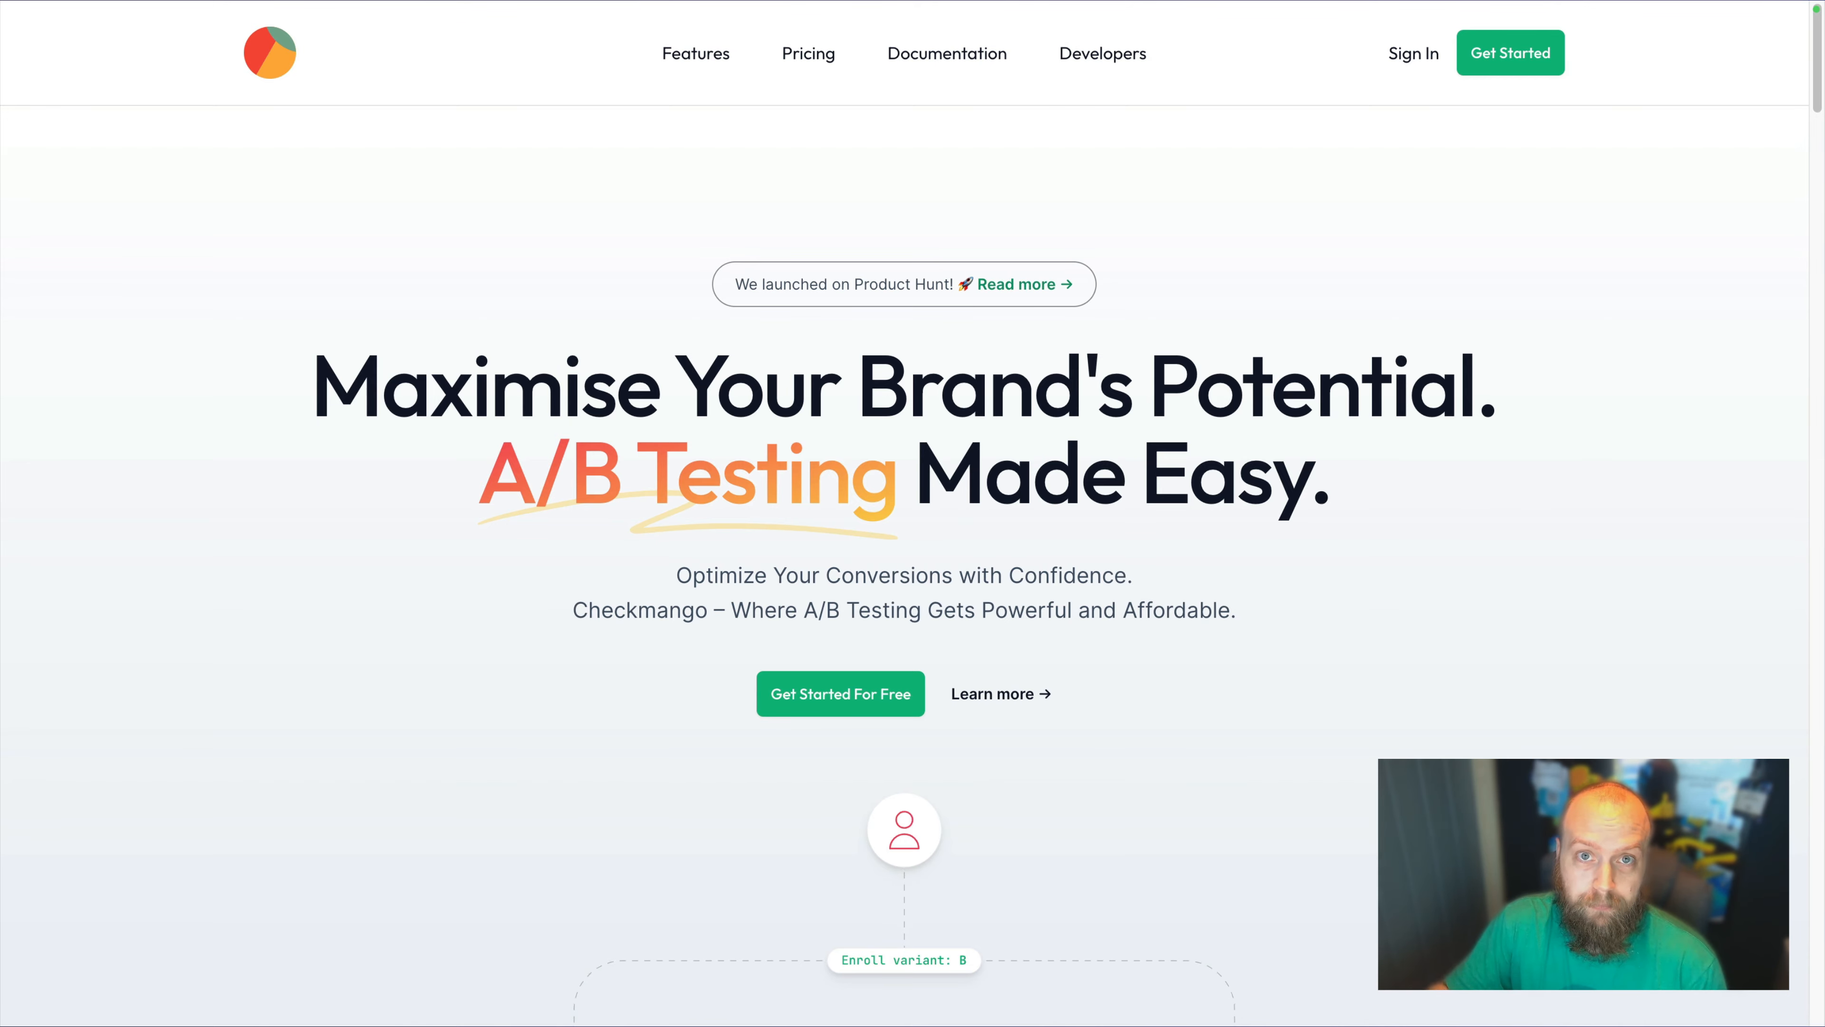
Show the JSON and YAML OpenAPI download options in the Checkmango Developers documentation.
{"action": "left_click", "coordinate": [947, 53]}
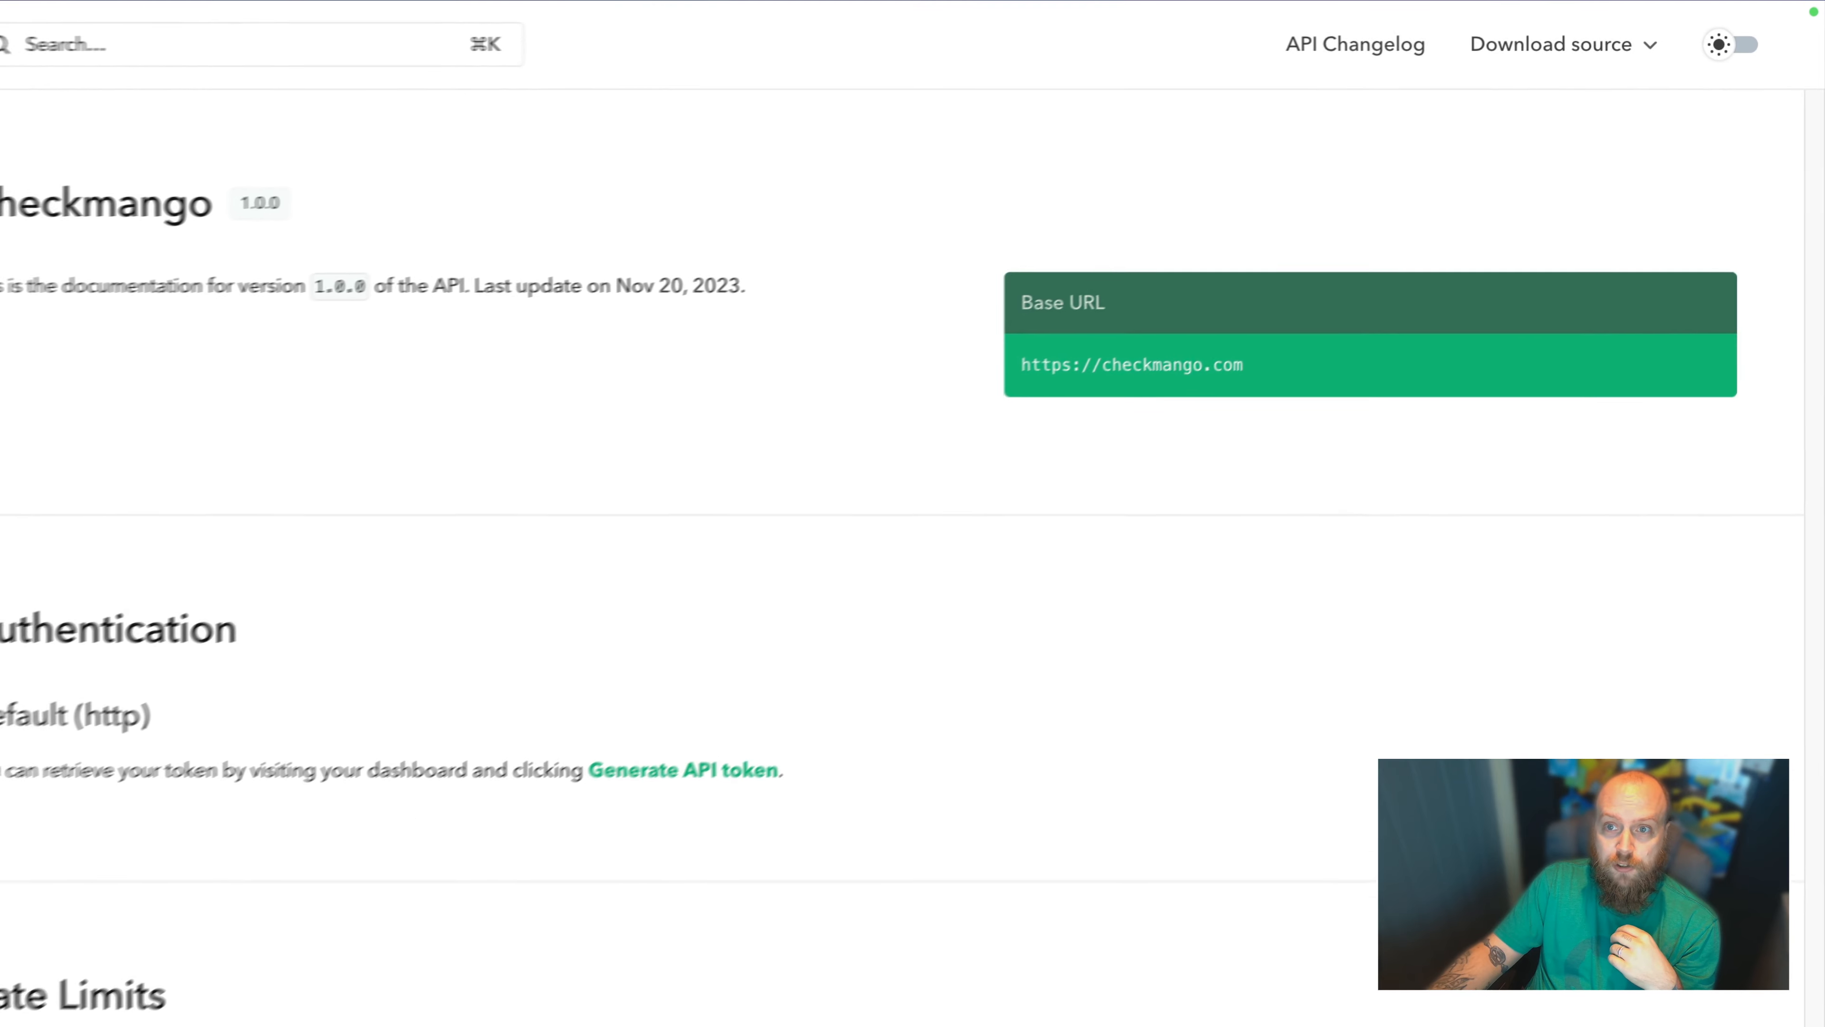
{"action": "left_click", "coordinate": [1550, 45]}
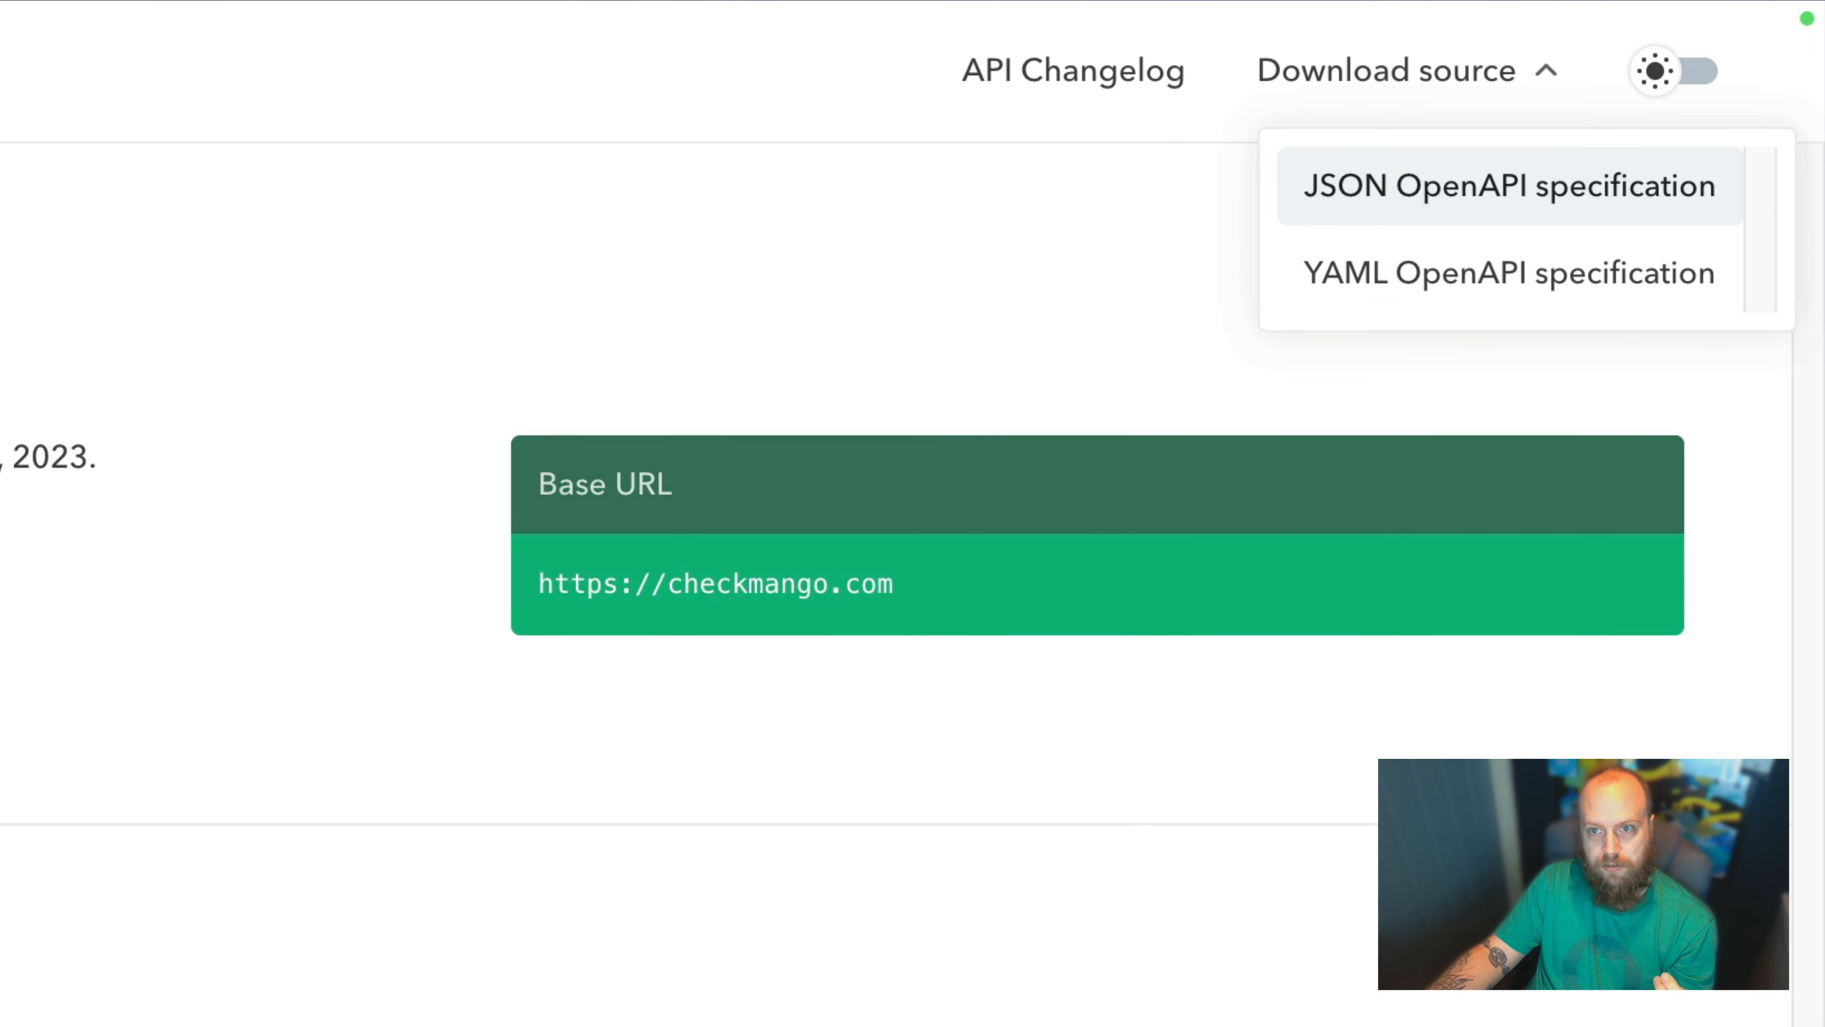
Get the JSON OpenAPI spec and view how the overall D 60 score is calculated.
{"action": "left_click", "coordinate": [1406, 69]}
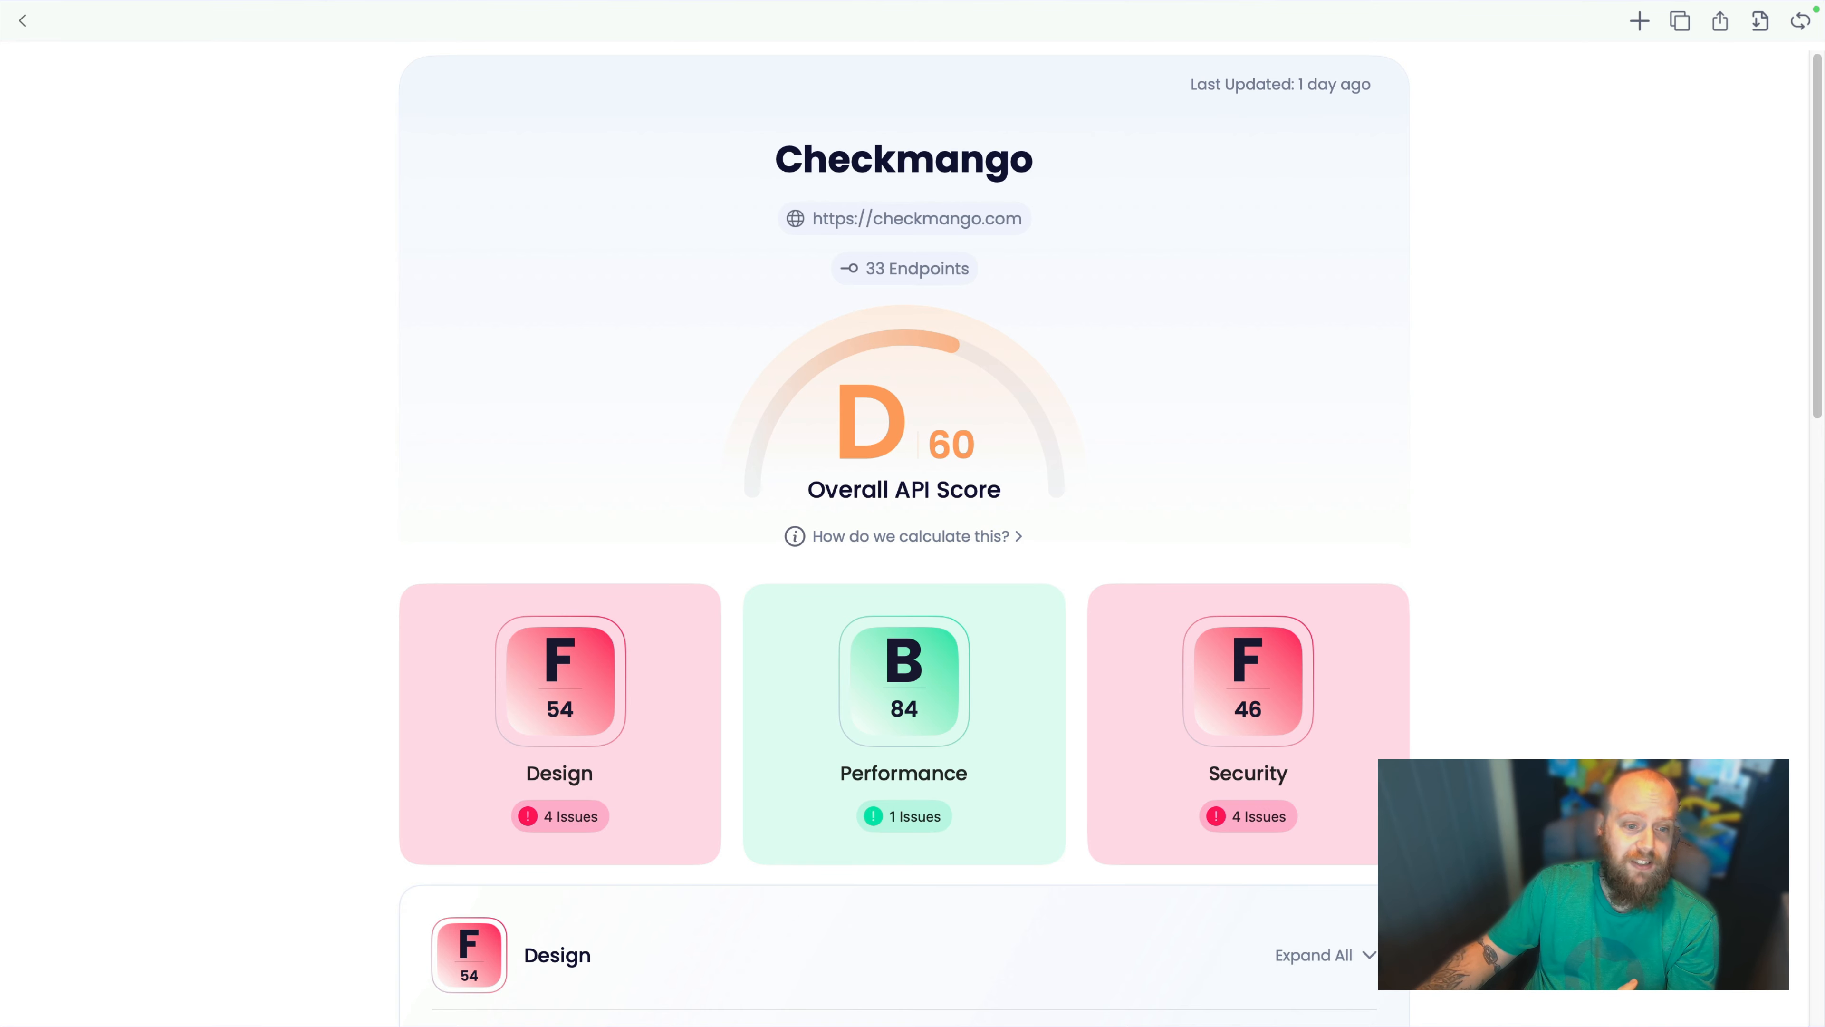
{"action": "left_click", "coordinate": [904, 535]}
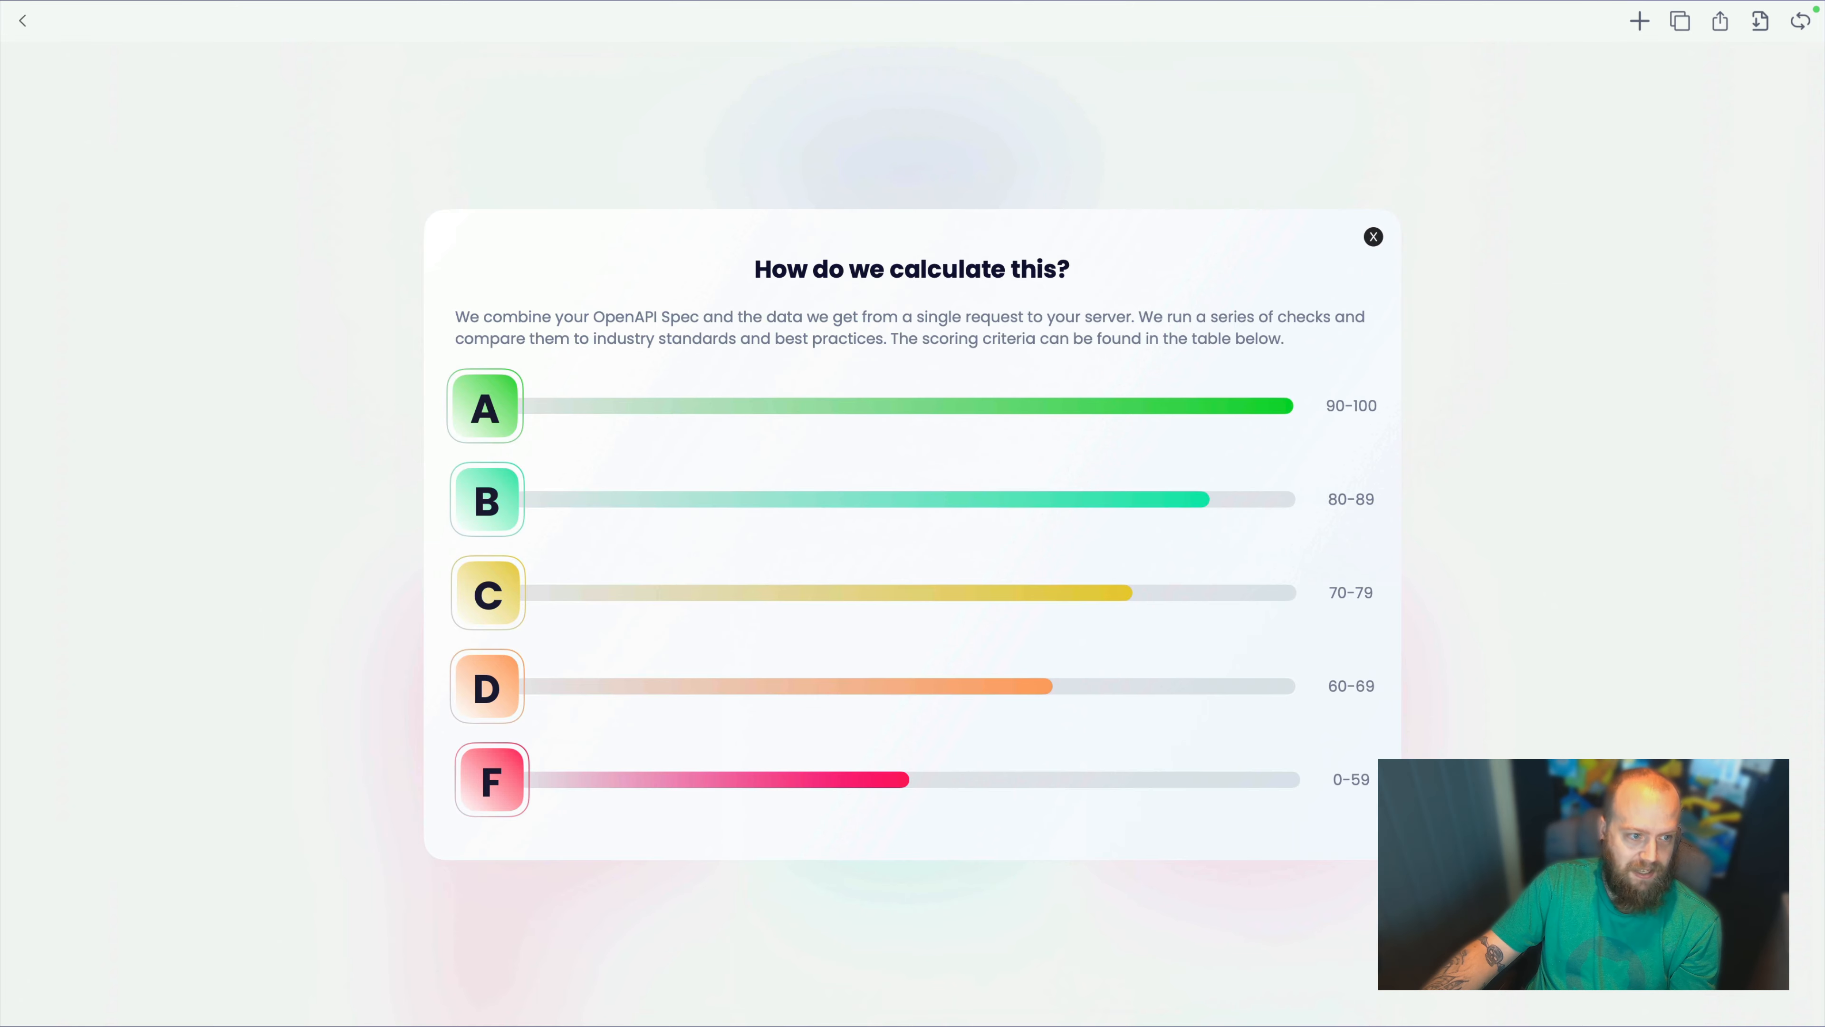
Dismiss the explanation, returning to Design F 54, Performance B 84, Security F 46.
{"action": "left_click", "coordinate": [1373, 236]}
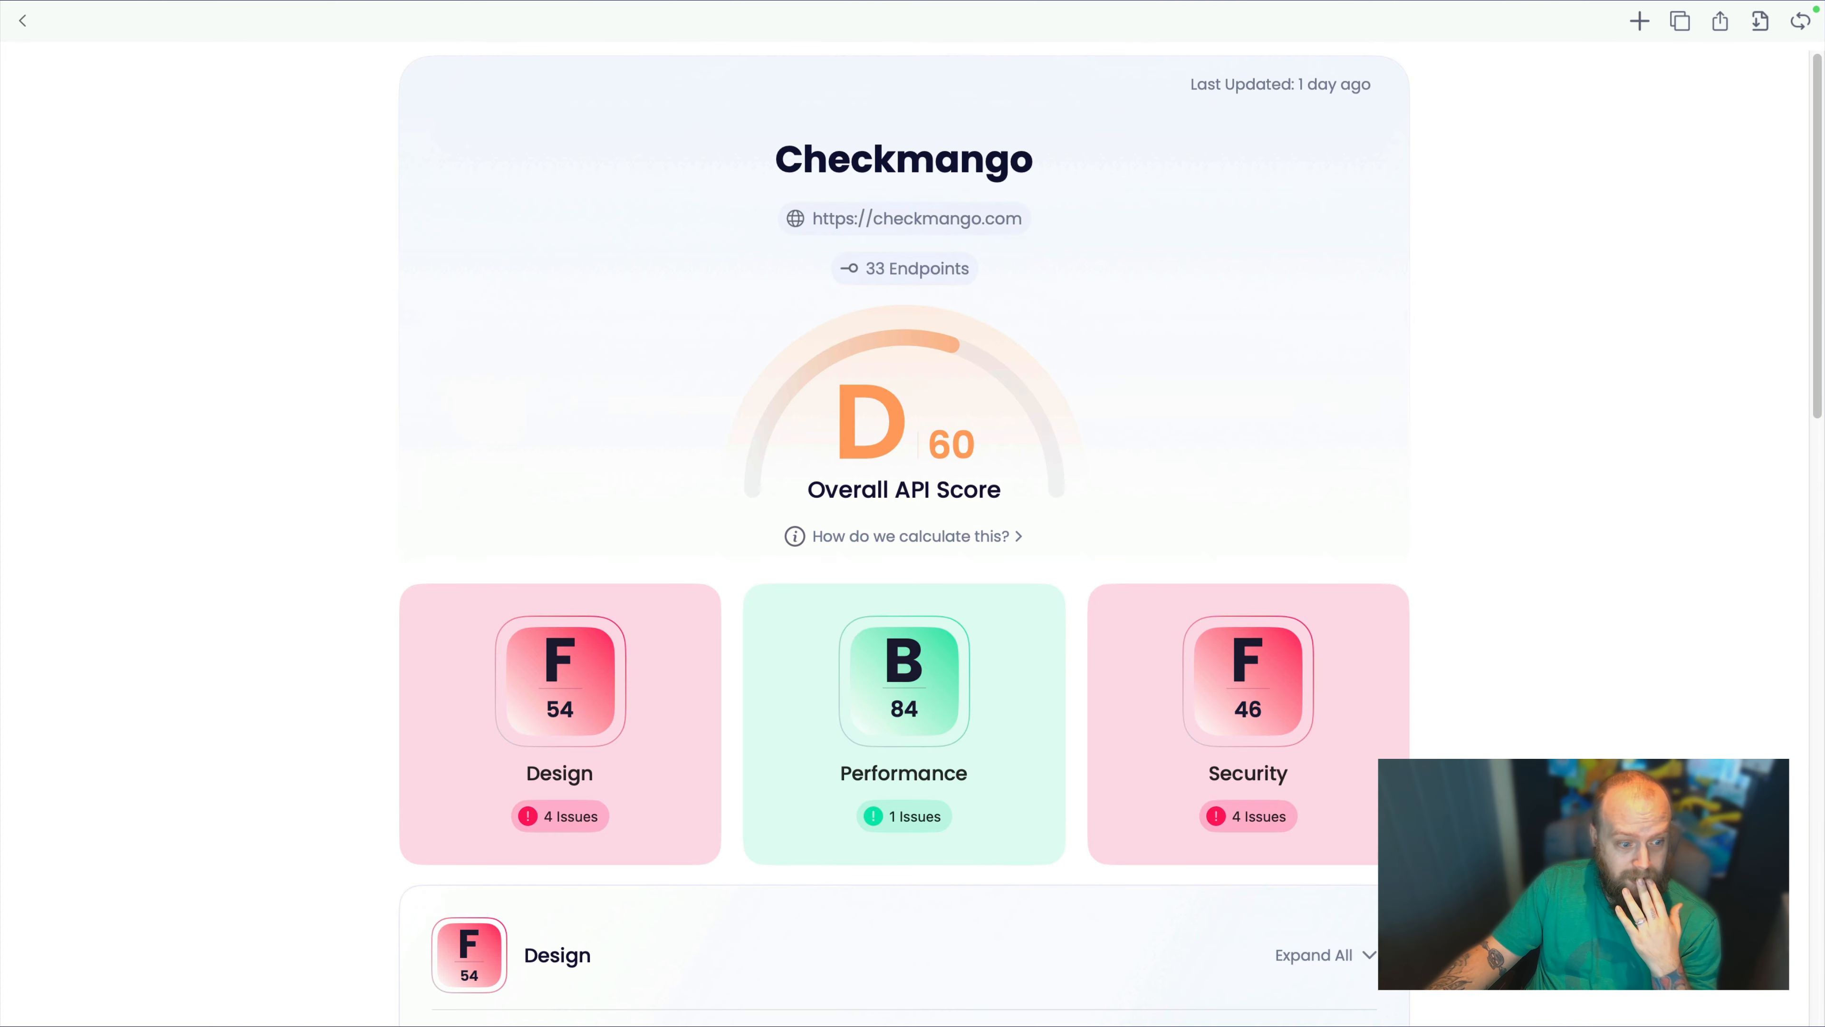
{"action": "scroll", "scroll_direction": "down", "scroll_amount": 3}
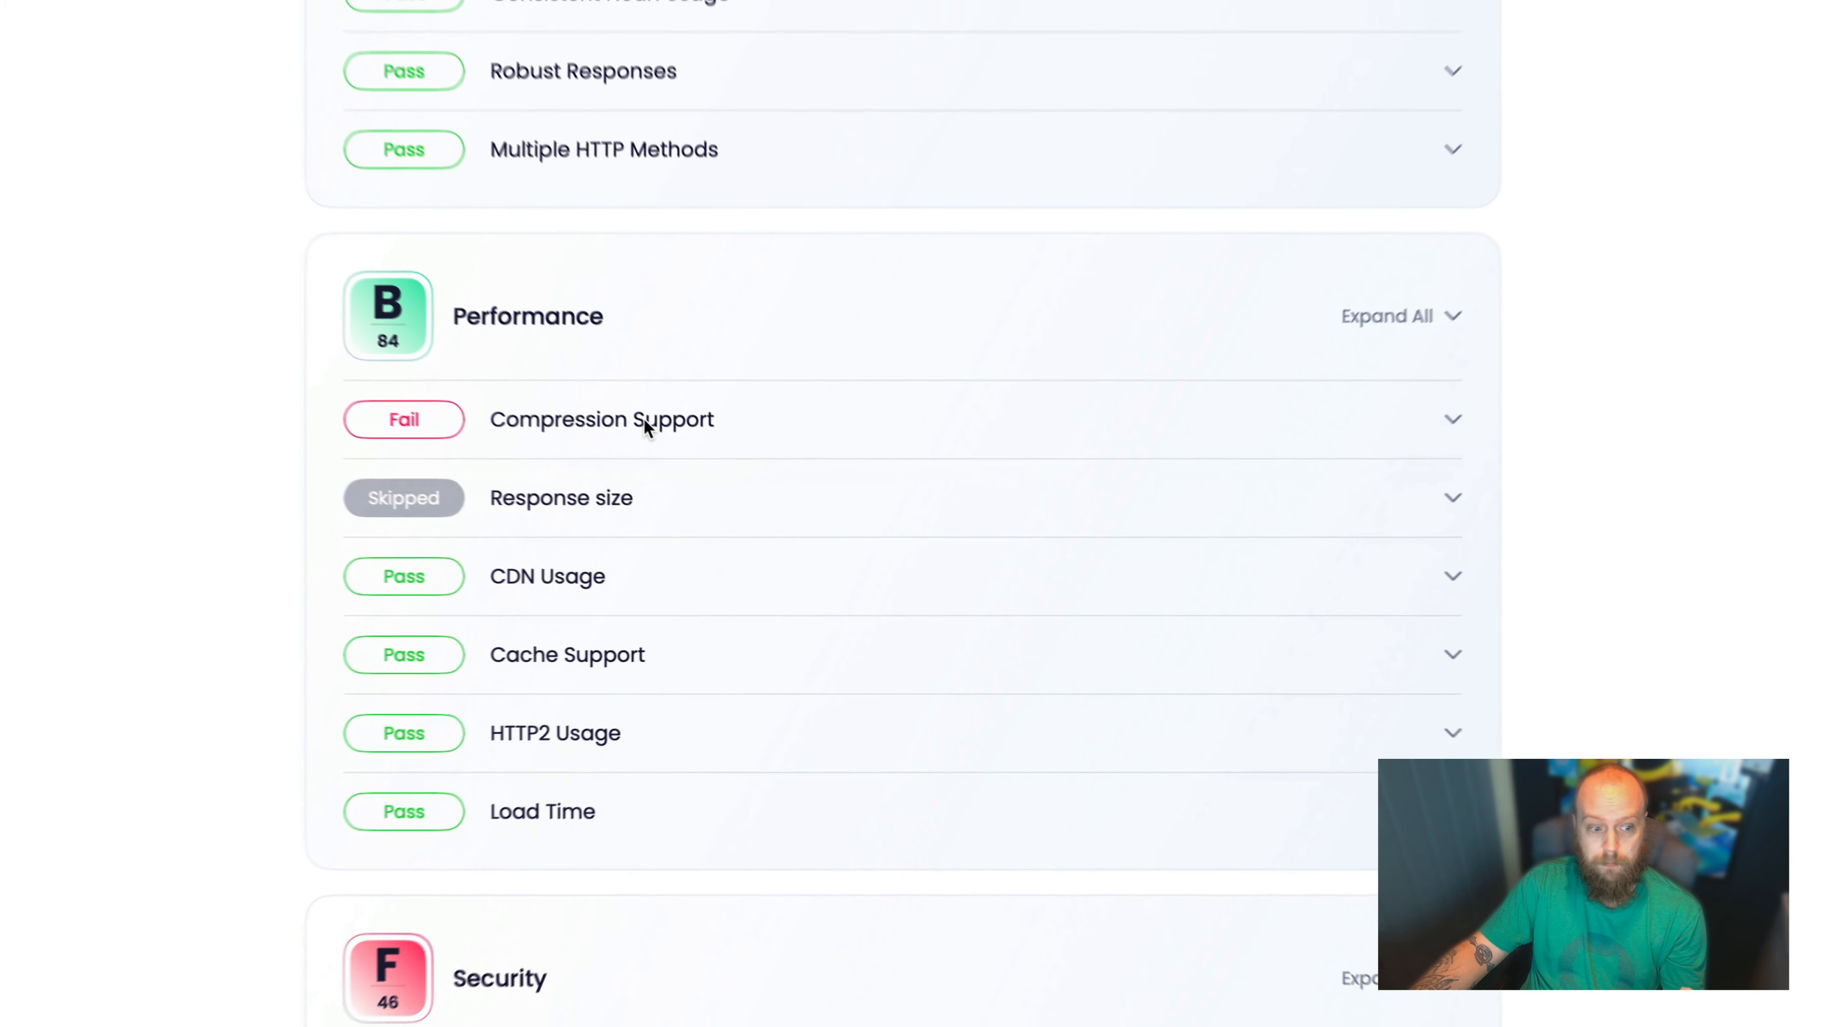
{"action": "scroll", "scroll_direction": "down", "scroll_amount": 3}
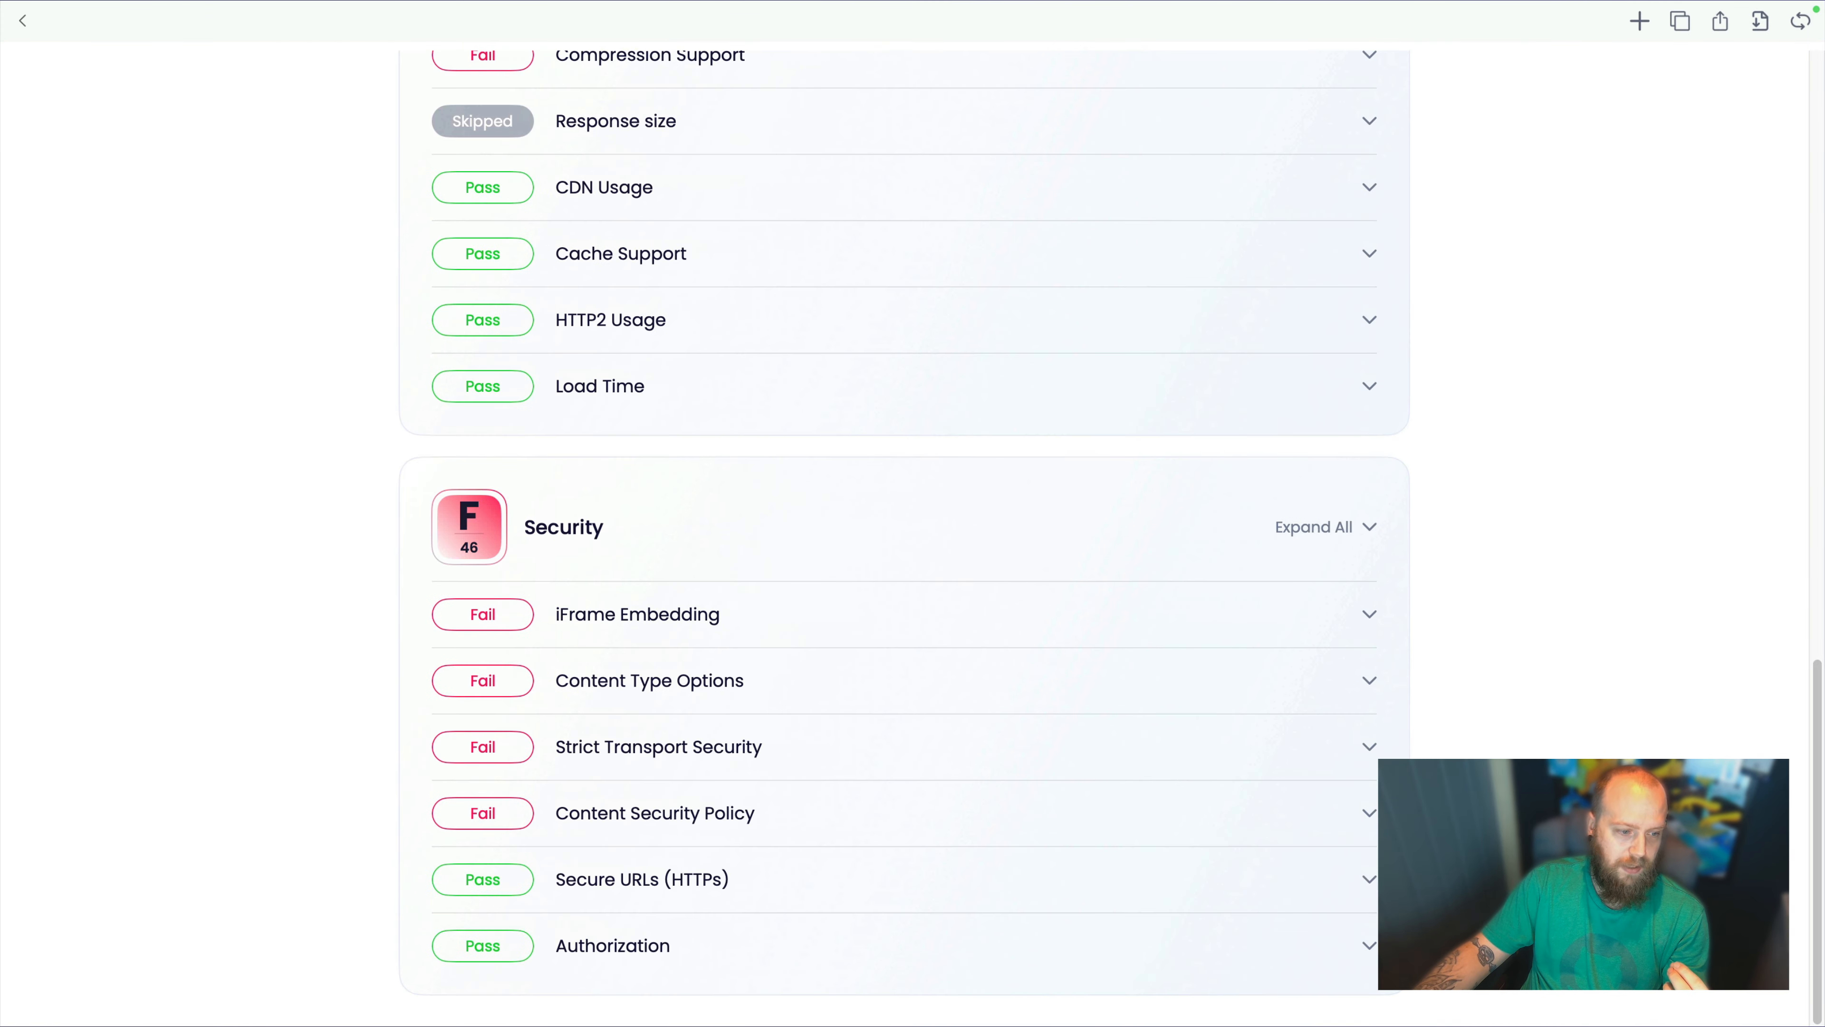